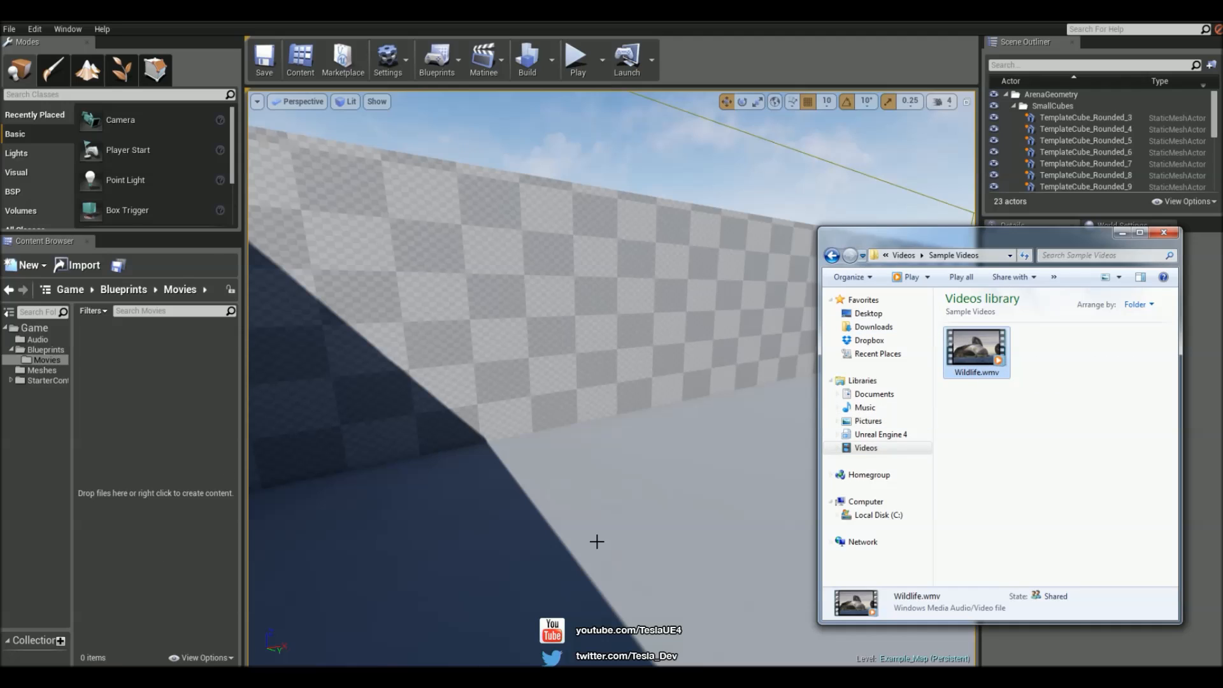
{"action": "mouse_move", "coordinate": [970, 500]}
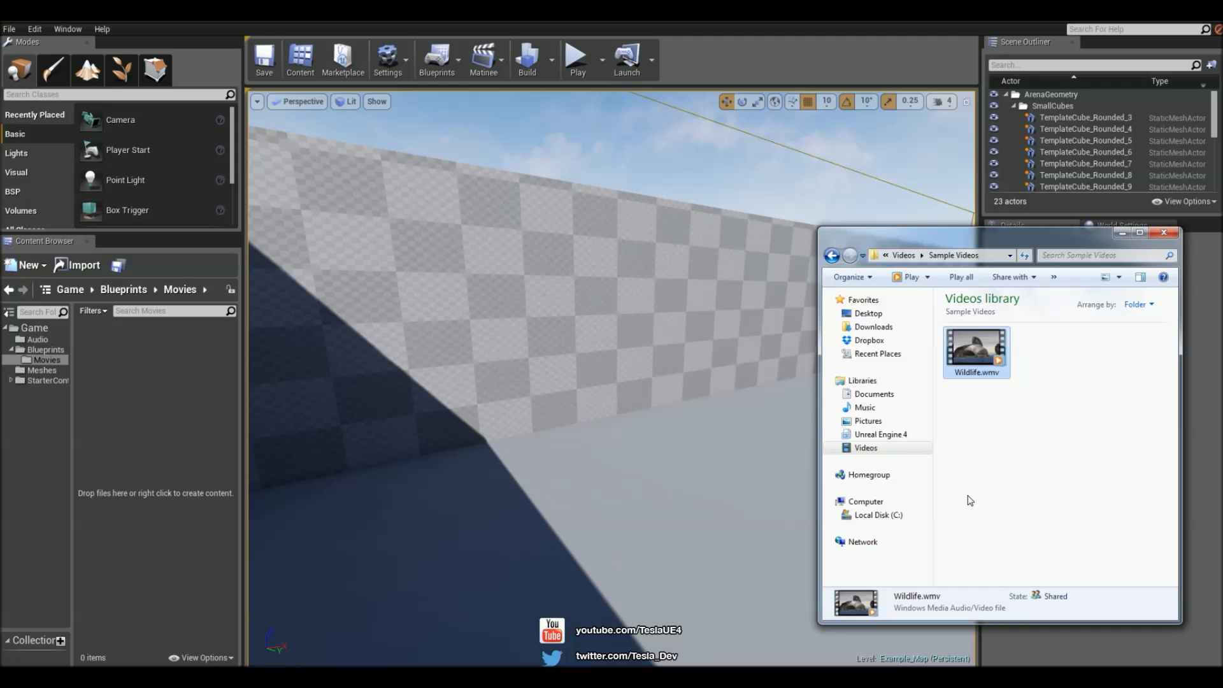
{"action": "mouse_move", "coordinate": [601, 482]}
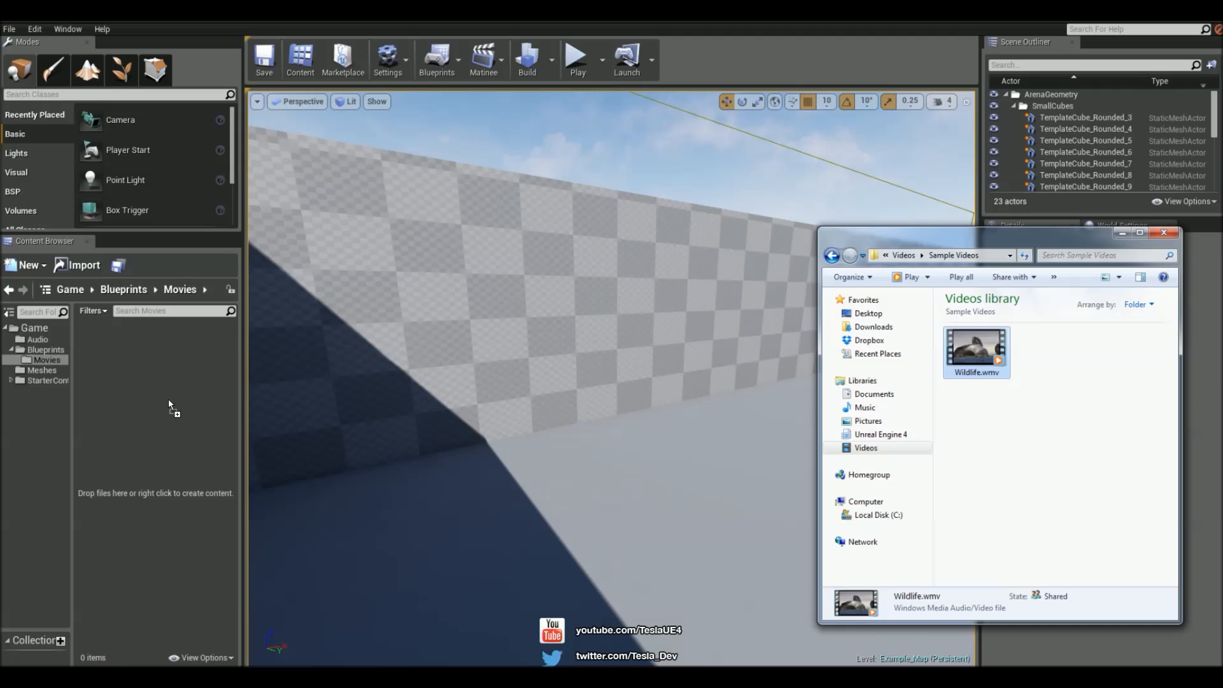
{"action": "mouse_move", "coordinate": [158, 411]}
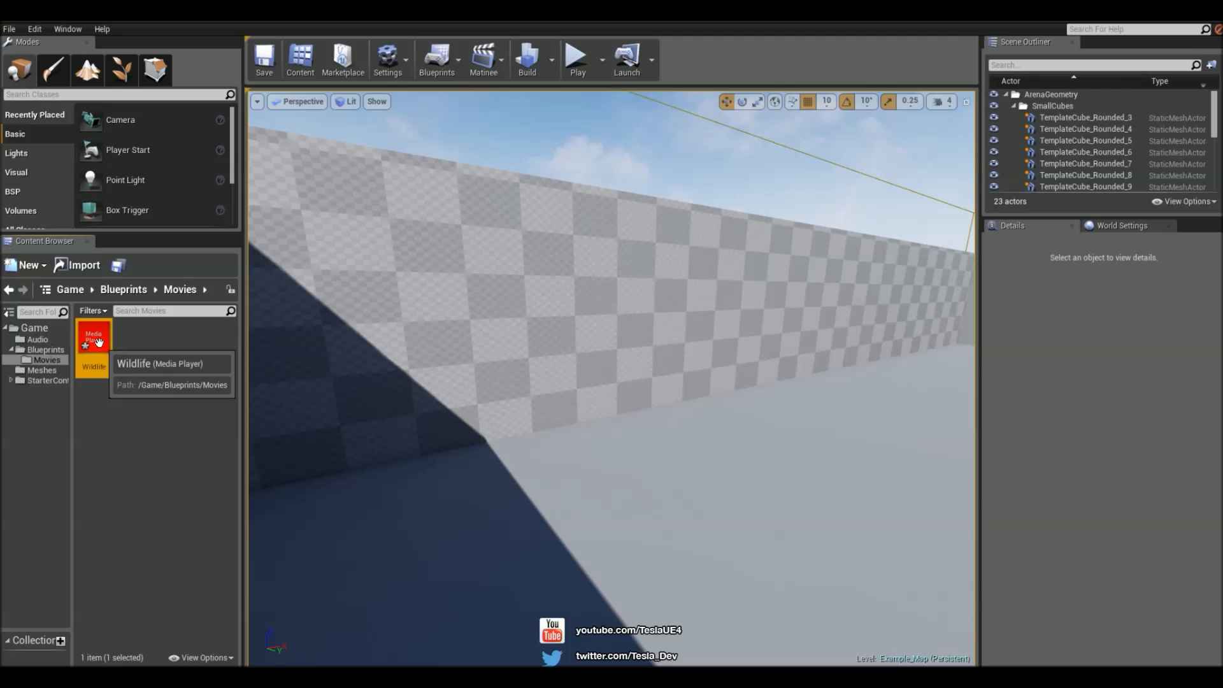
Step: Preview the running horses video in the Wildlife media player and leave it paused
{"action": "double_click", "coordinate": [93, 343]}
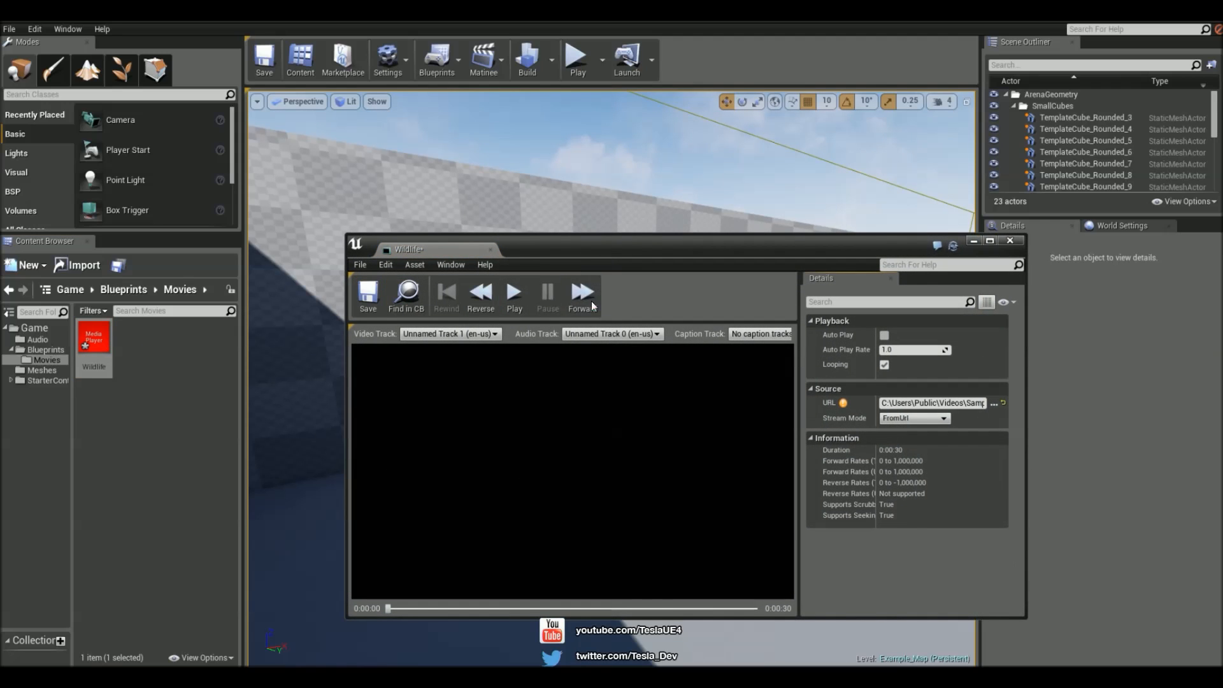
{"action": "left_click", "coordinate": [513, 293]}
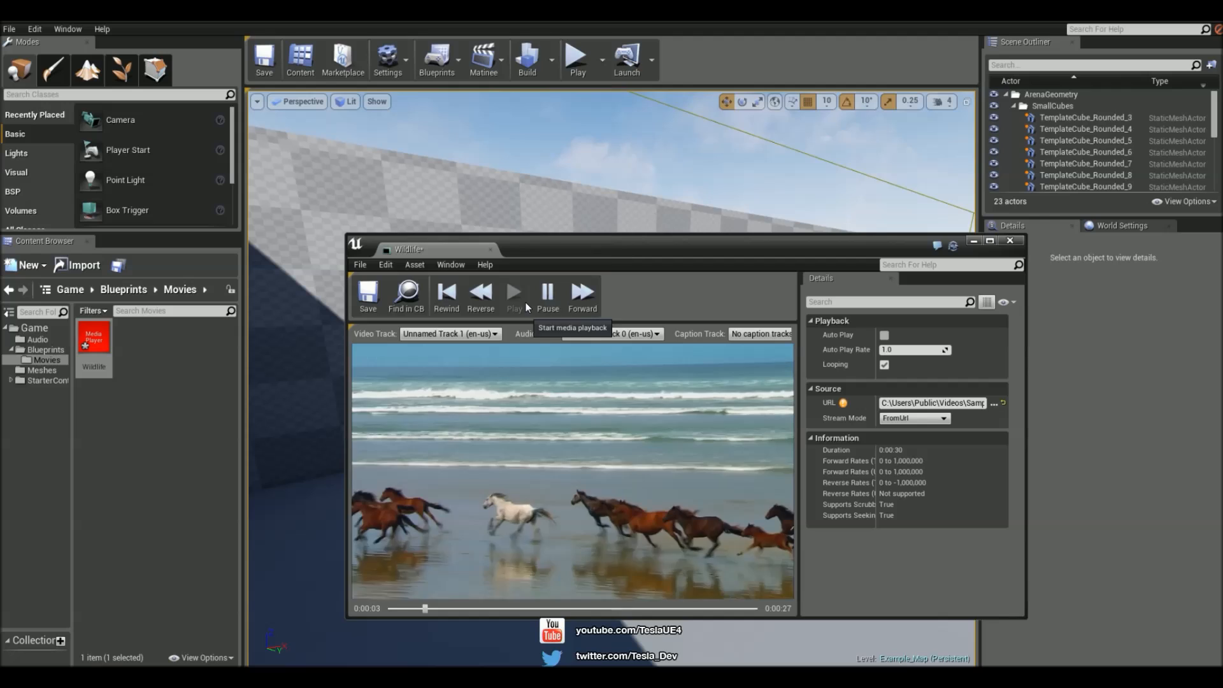
{"action": "left_click", "coordinate": [548, 294]}
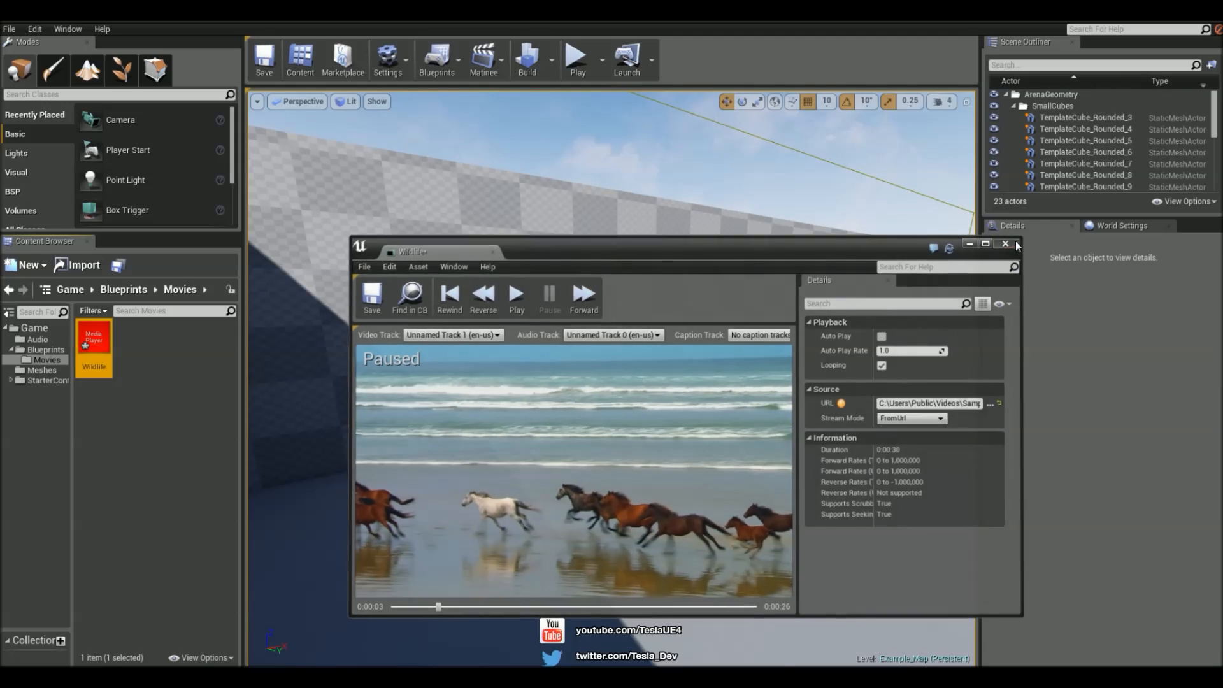
Step: Create Wildlife_Tex and Wildlife_Tex_Mat from the Wildlife player and apply the material to the wall
{"action": "right_click", "coordinate": [92, 335]}
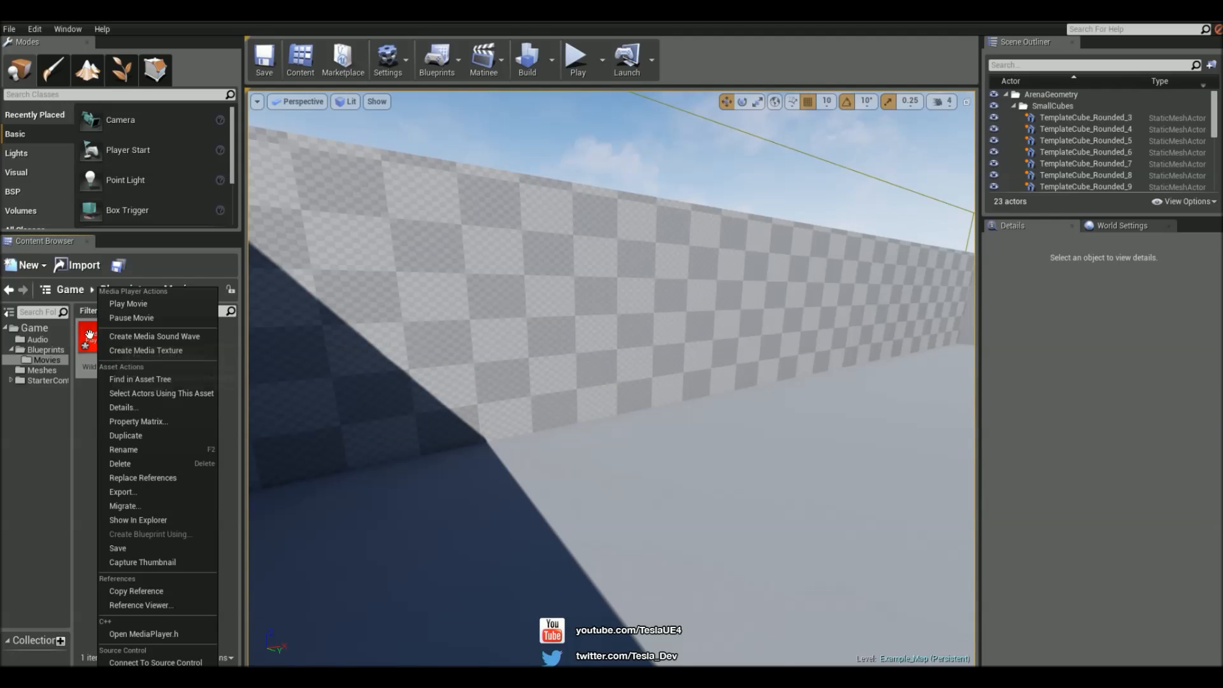
{"action": "mouse_move", "coordinate": [146, 351]}
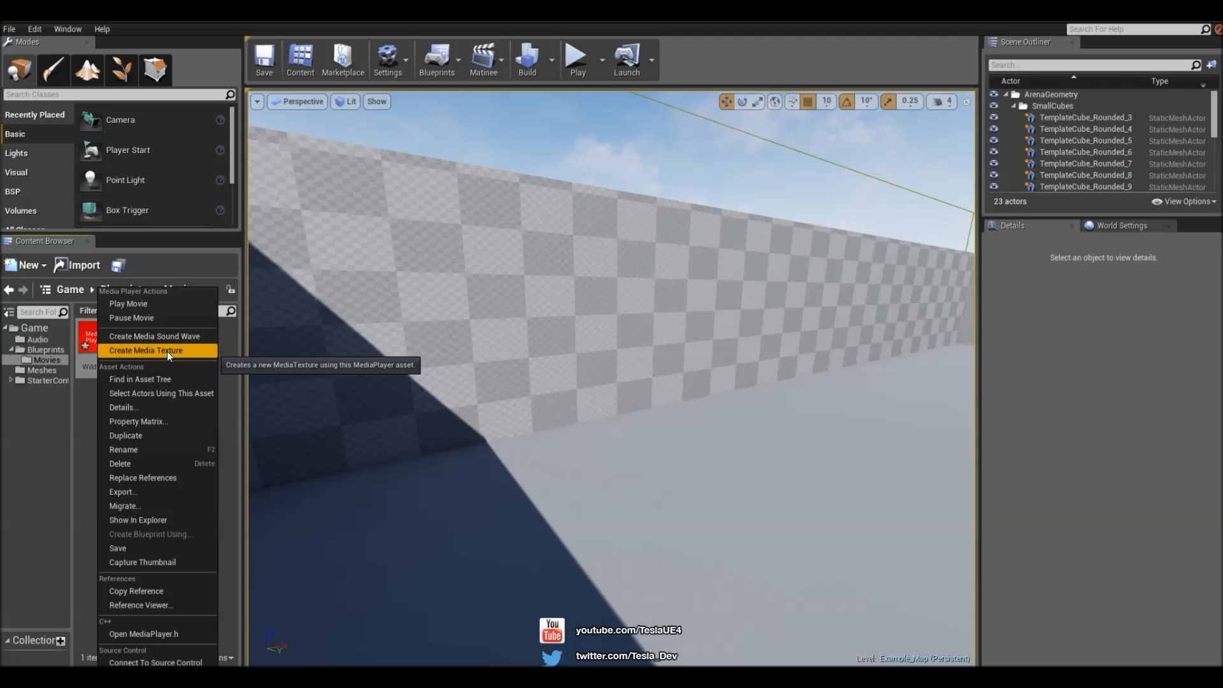
{"action": "left_click", "coordinate": [146, 350]}
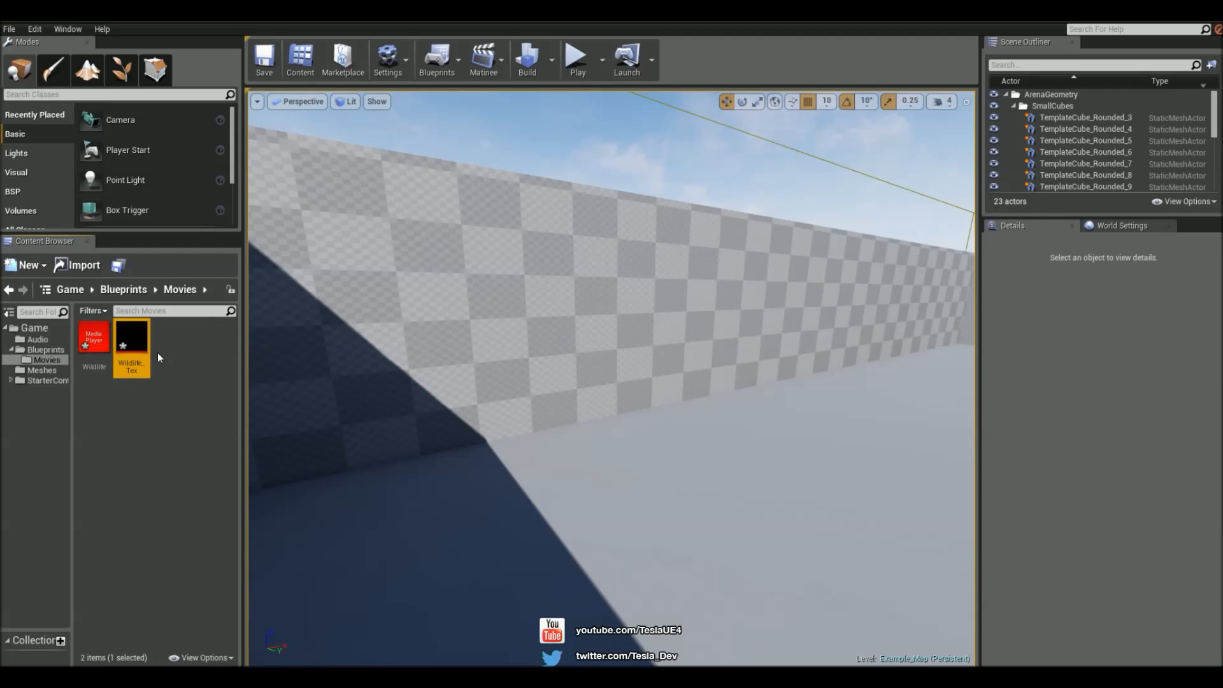
{"action": "right_click", "coordinate": [131, 338]}
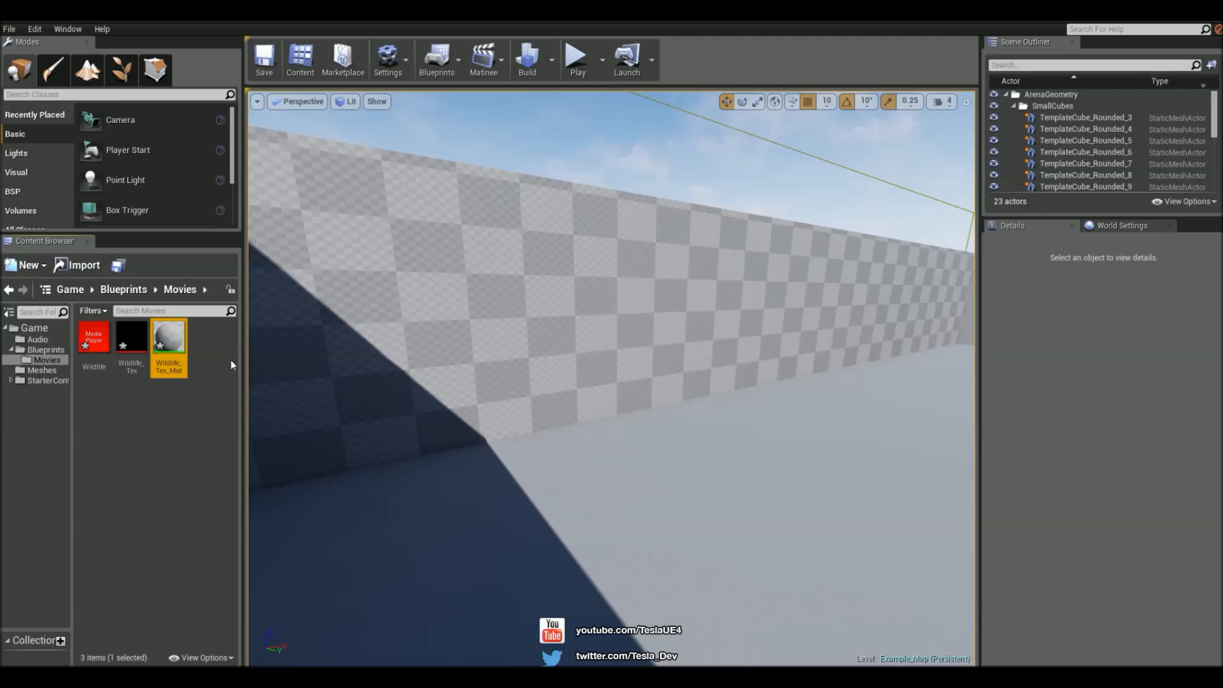
{"action": "left_click_drag", "start_coordinate": [168, 335], "coordinate": [355, 393]}
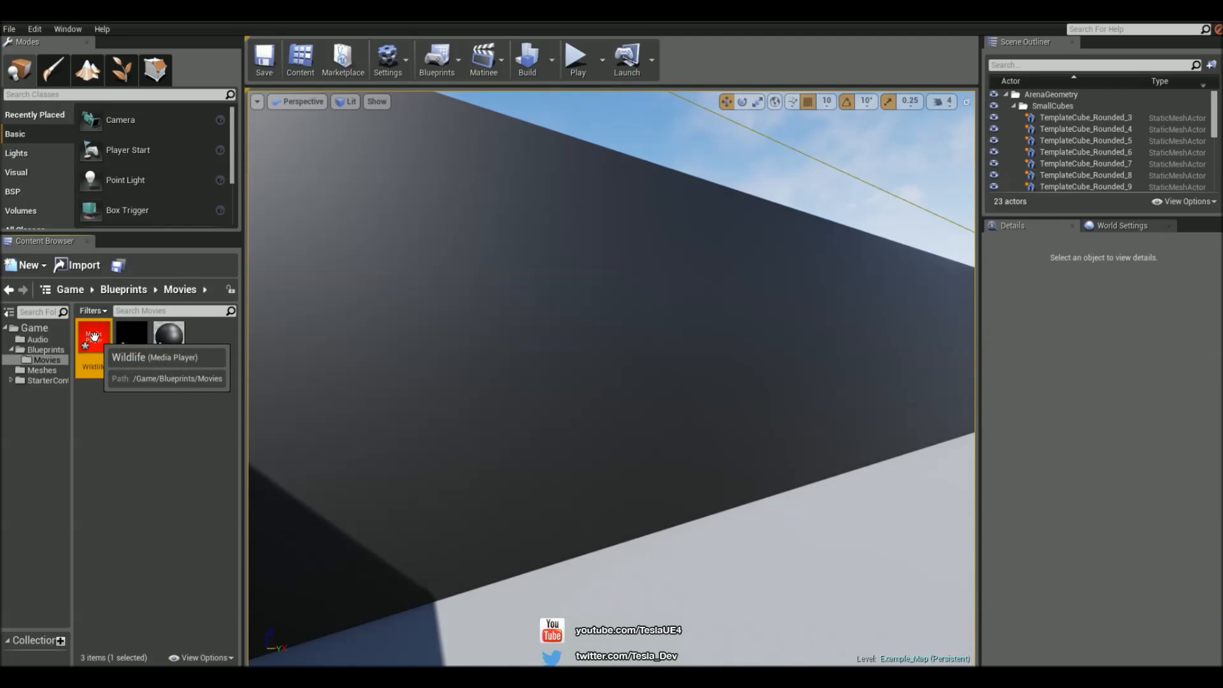
Step: Start the Wildlife player so the horses play on the wall, then close its editor
{"action": "double_click", "coordinate": [93, 335]}
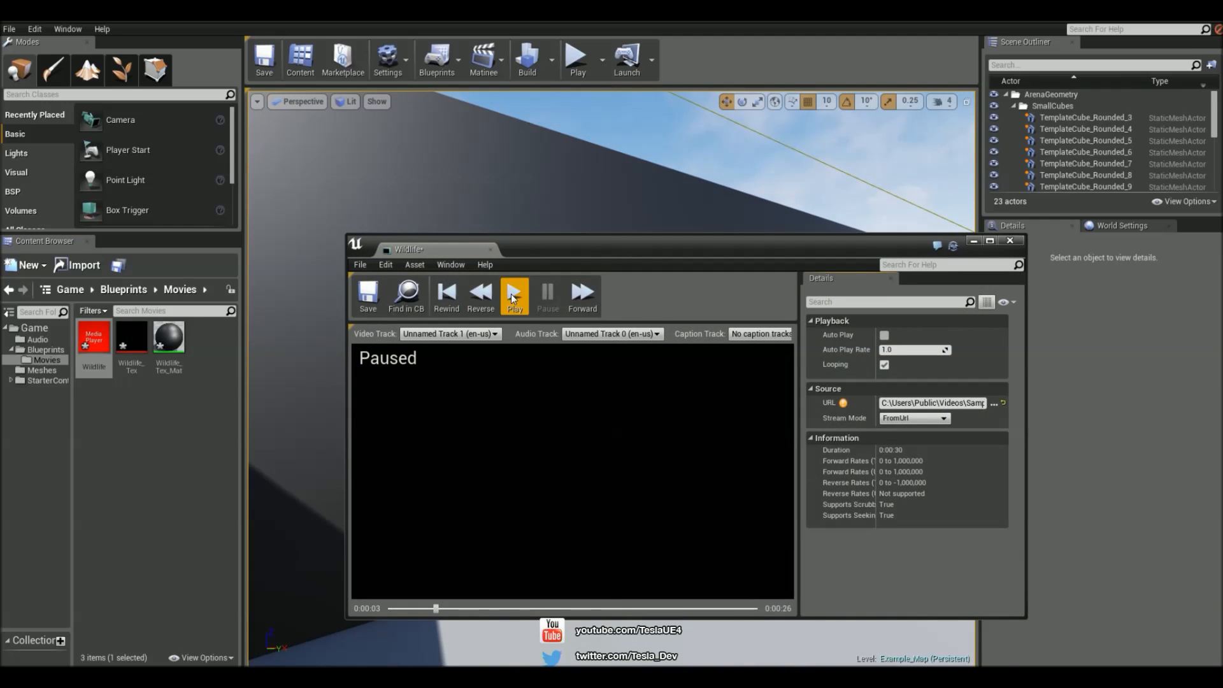
{"action": "left_click", "coordinate": [514, 294]}
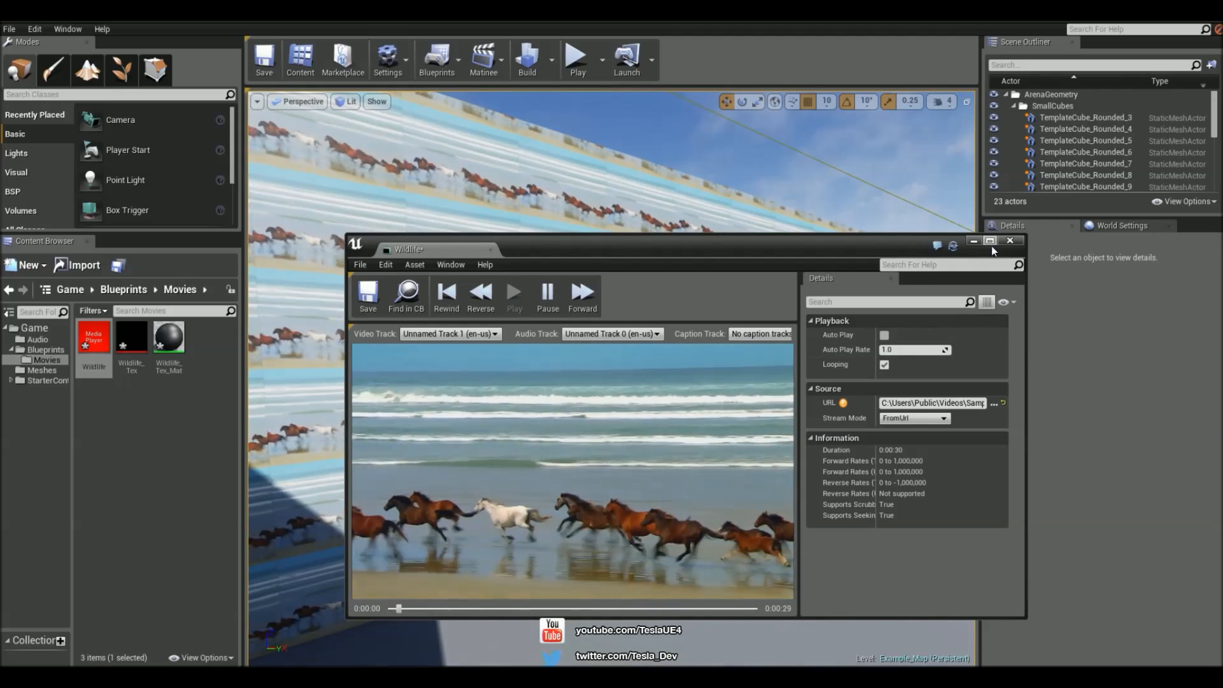
{"action": "left_click", "coordinate": [1010, 241]}
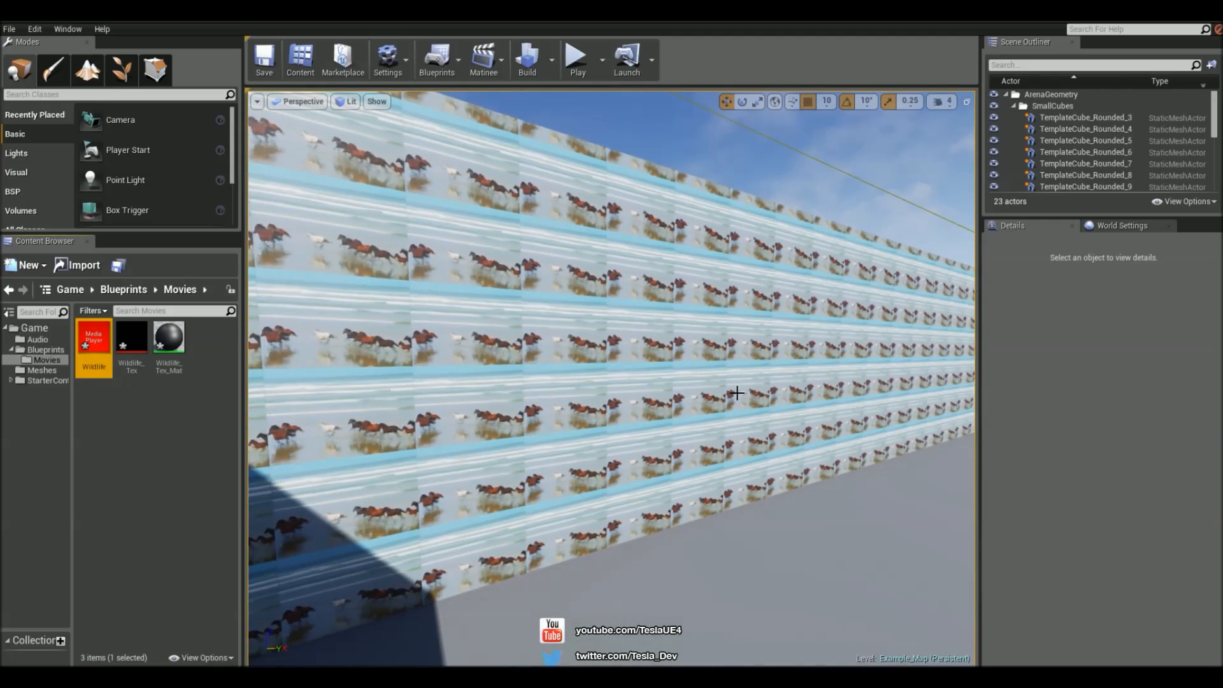